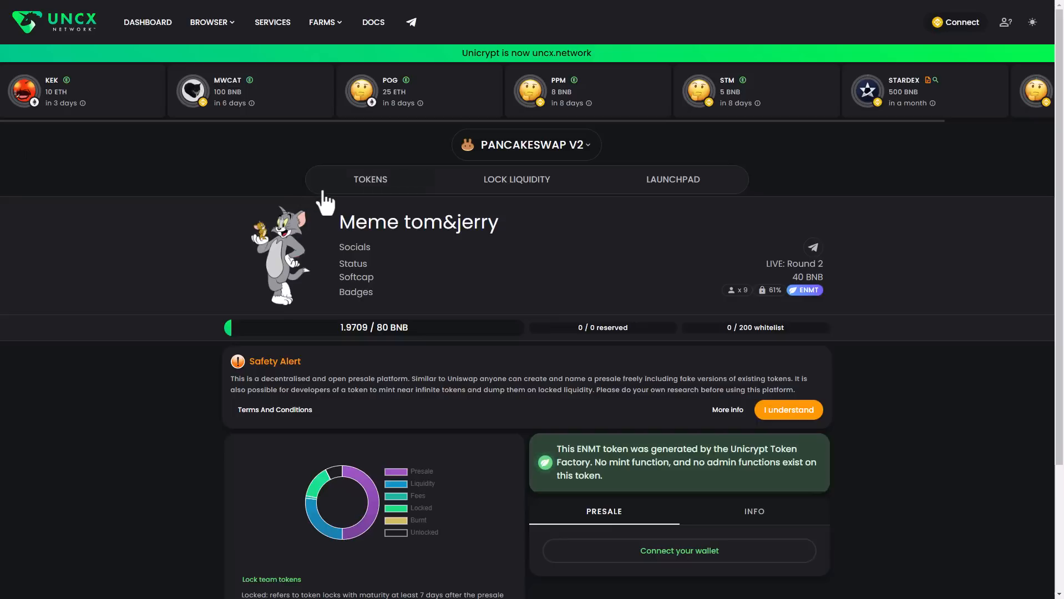
mouse_move(328, 217)
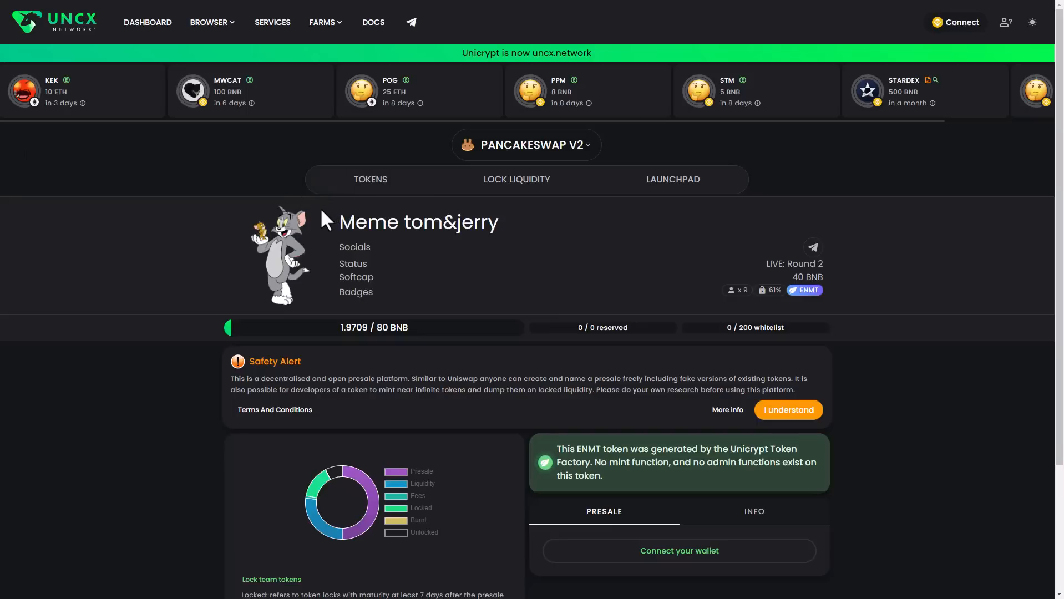
mouse_move(332, 225)
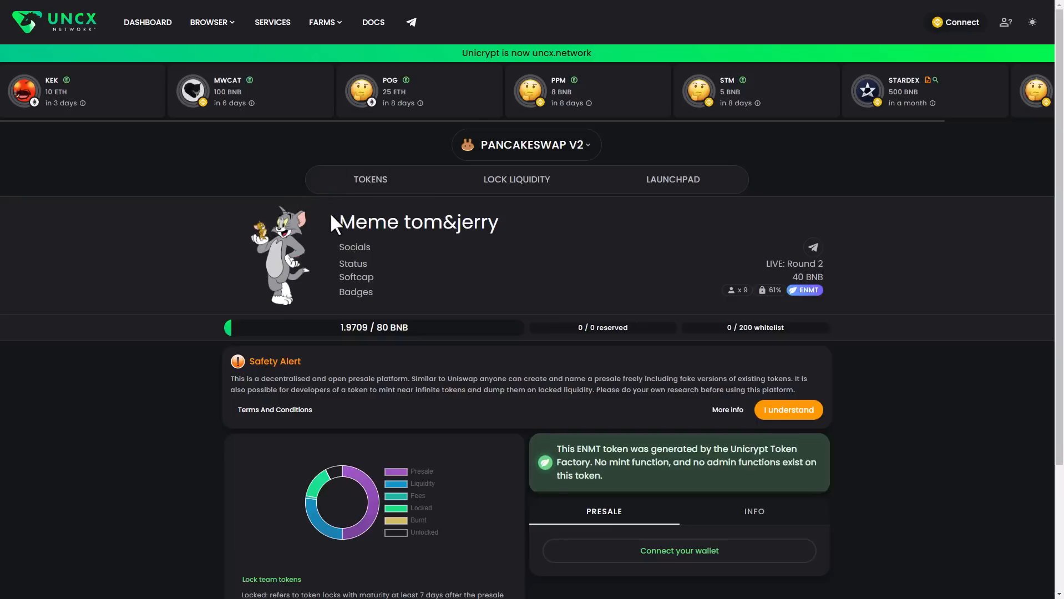
Show the Meme tom&jerry presale details under the Info tab.
scroll(down, 3)
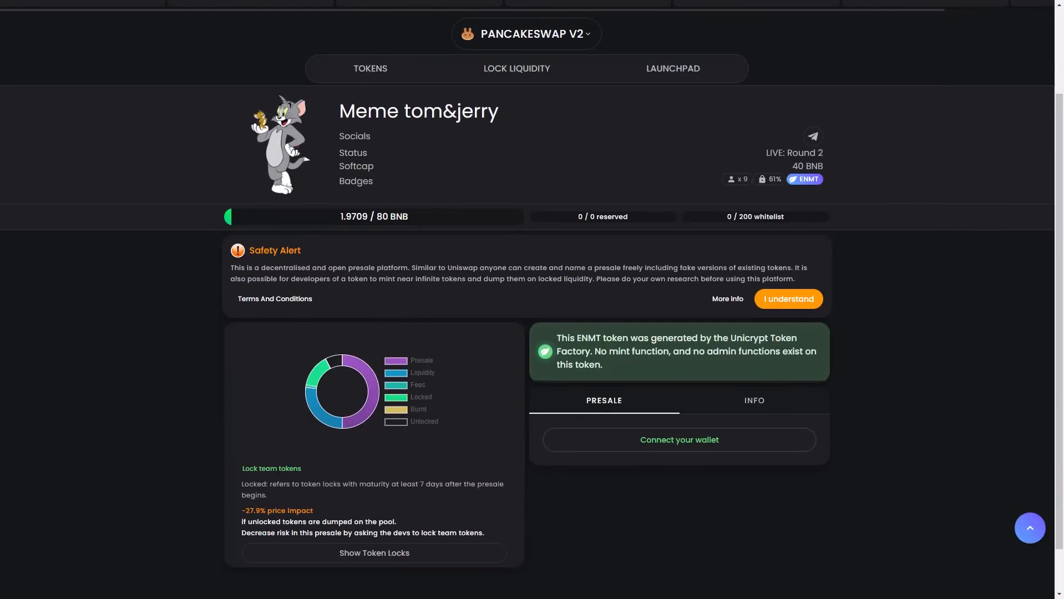
mouse_move(550, 277)
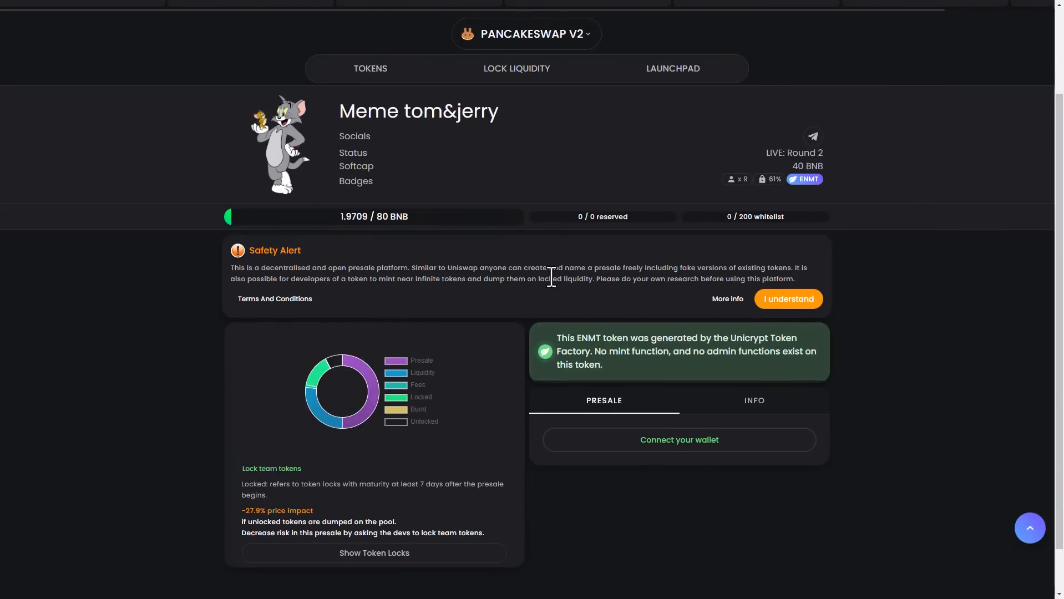
scroll(down, 3)
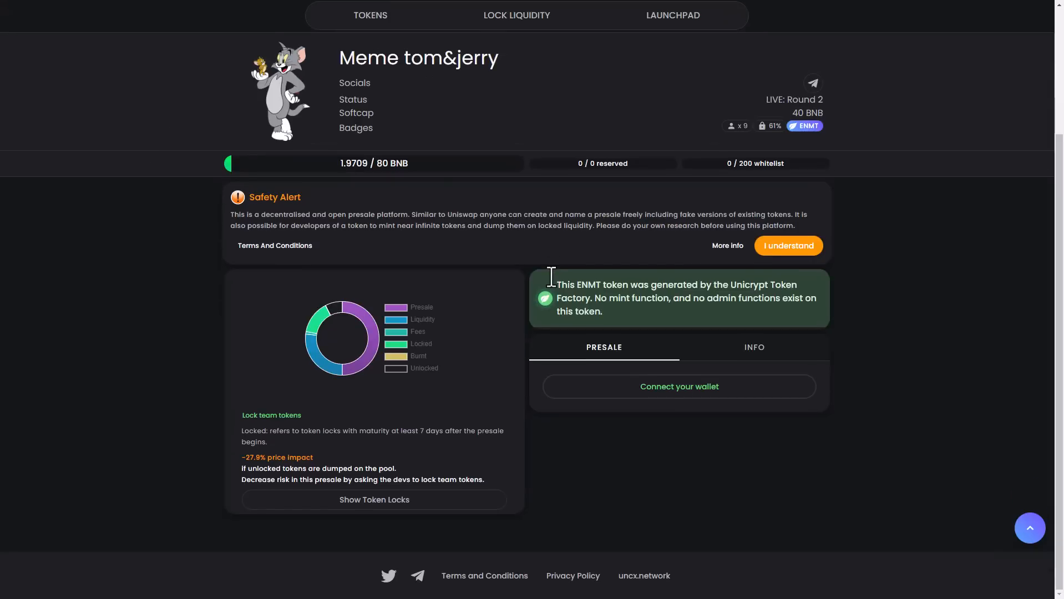
mouse_move(466, 284)
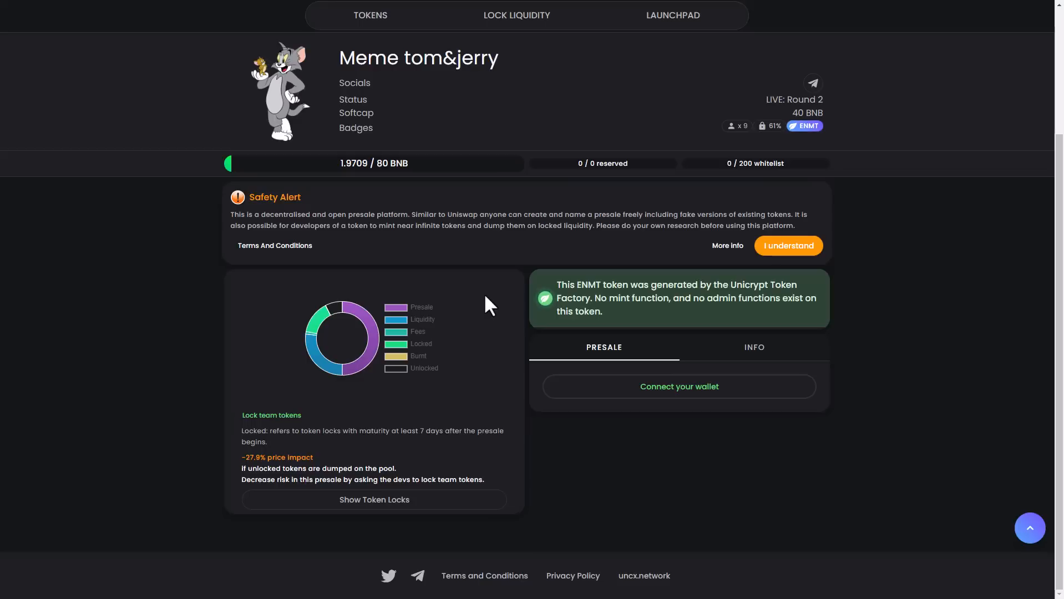
mouse_move(500, 313)
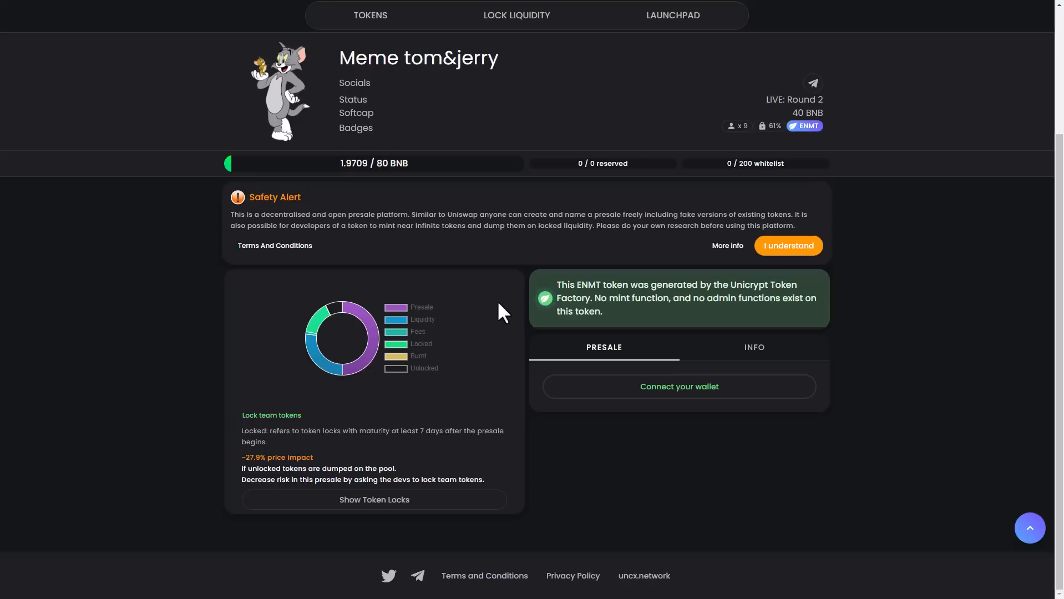
mouse_move(501, 319)
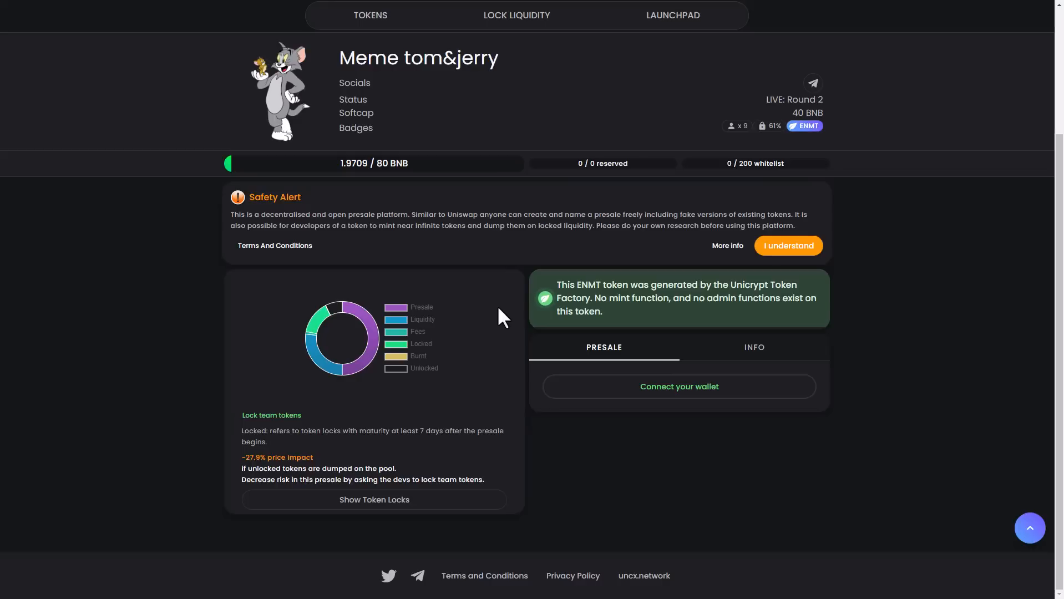
mouse_move(508, 320)
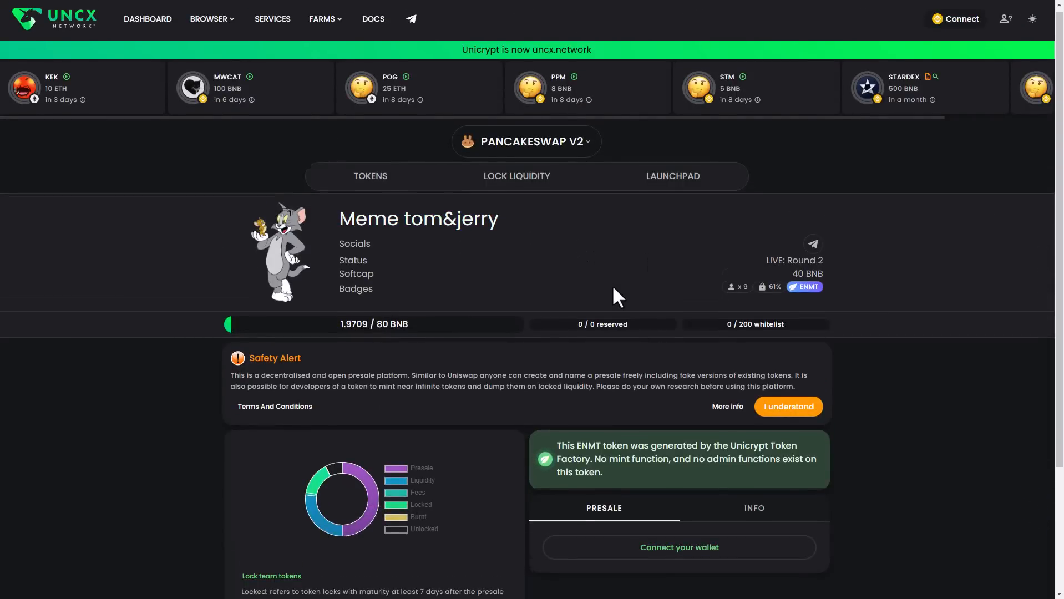
scroll(down, 3)
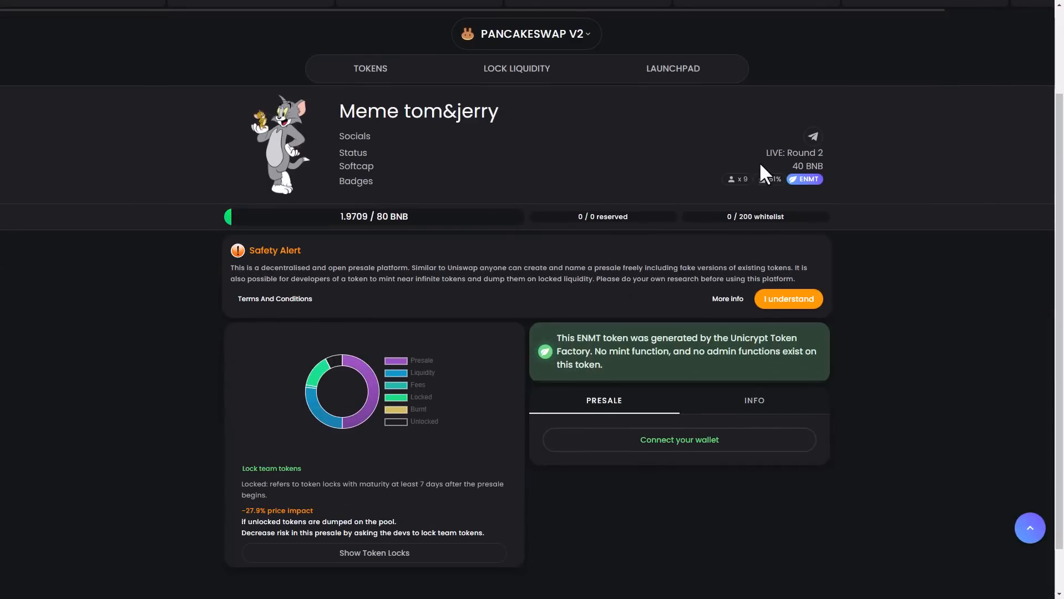
mouse_move(785, 163)
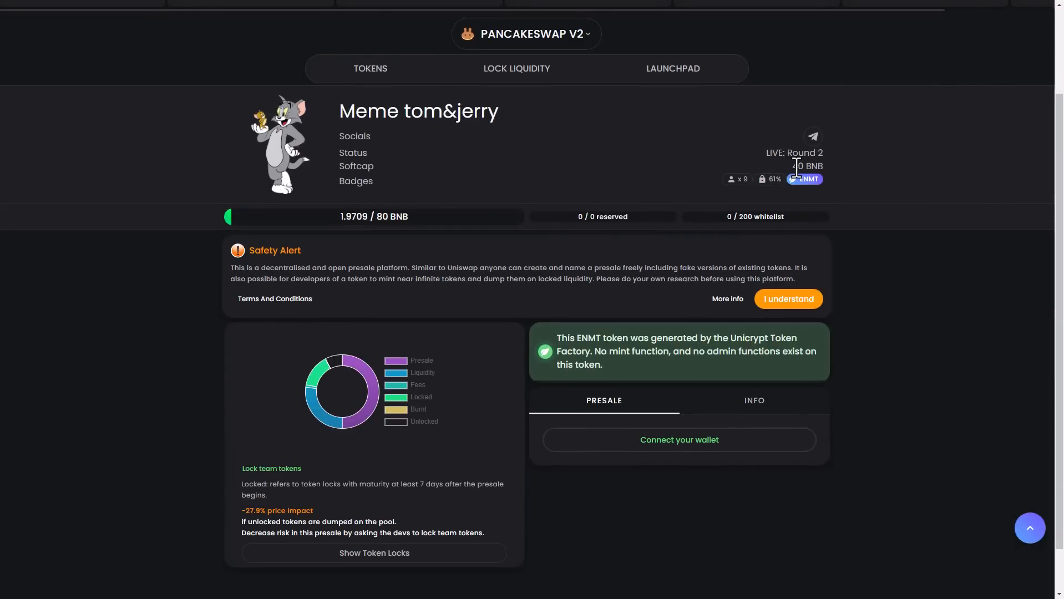
mouse_move(805, 190)
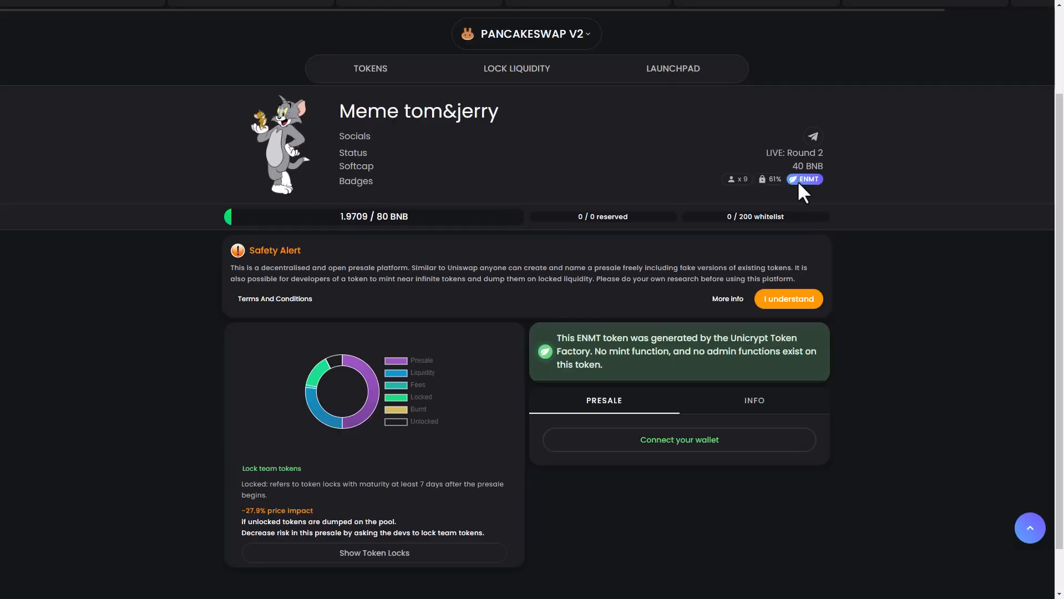
mouse_move(766, 197)
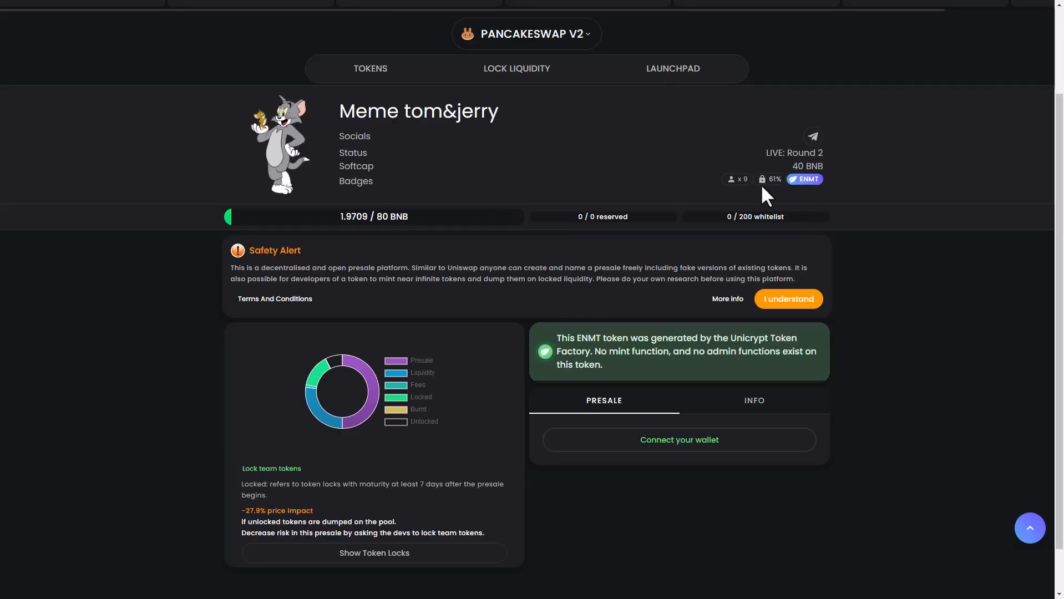
mouse_move(556, 270)
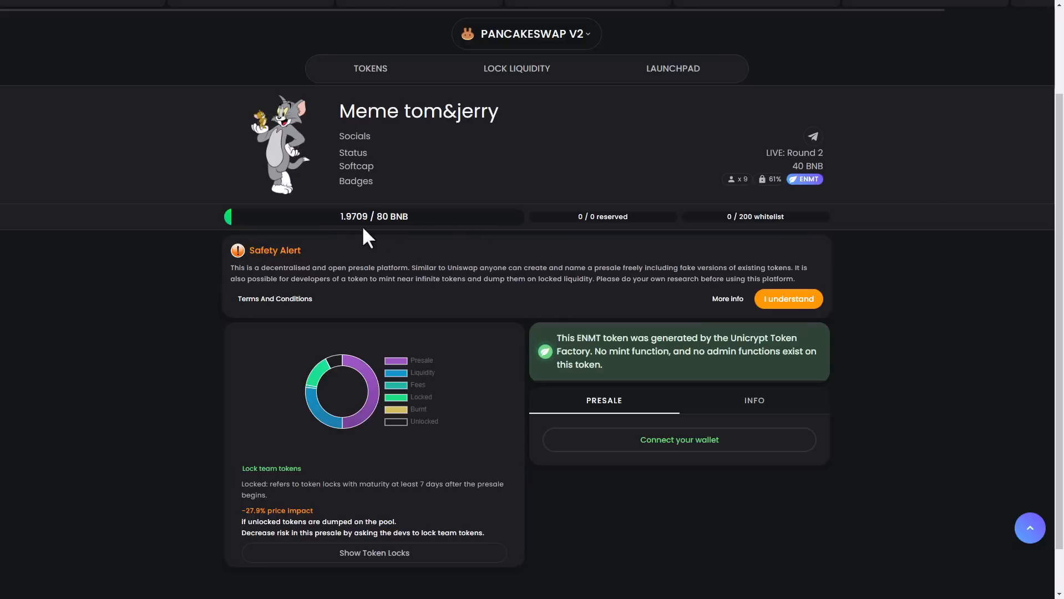
scroll(down, 3)
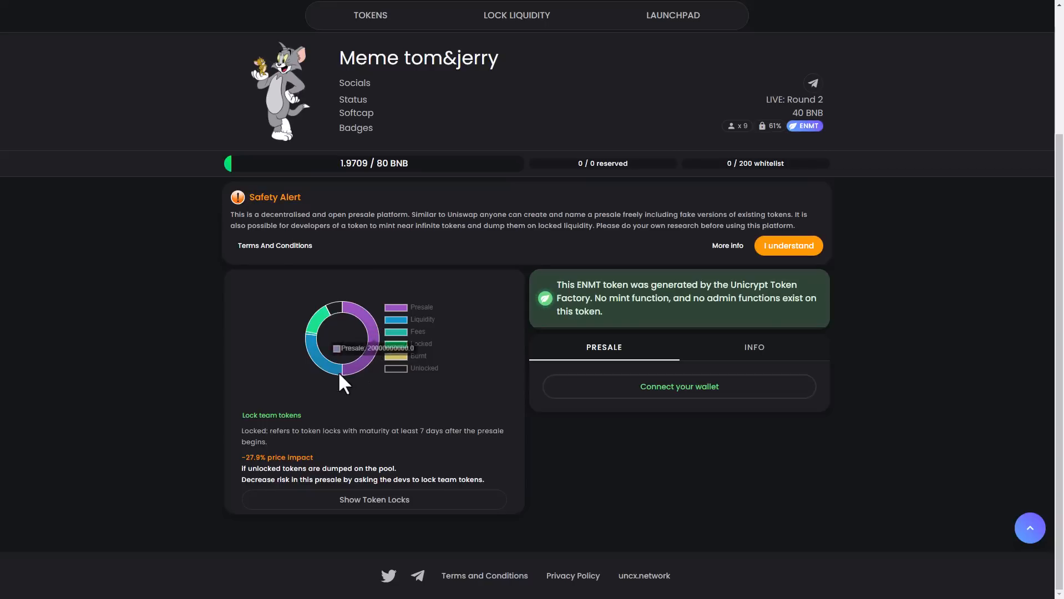
mouse_move(353, 333)
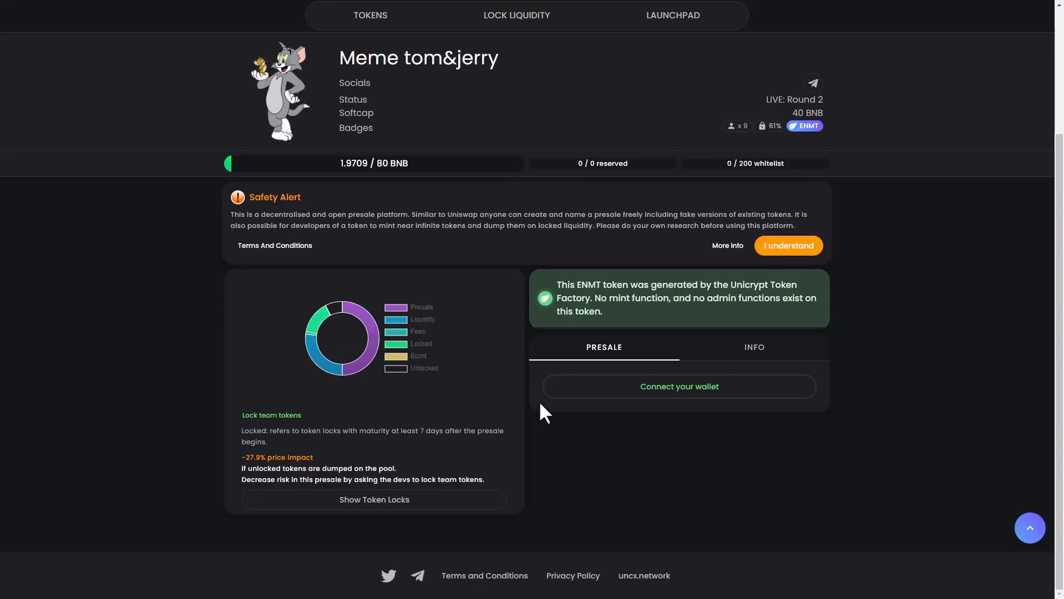
mouse_move(398, 435)
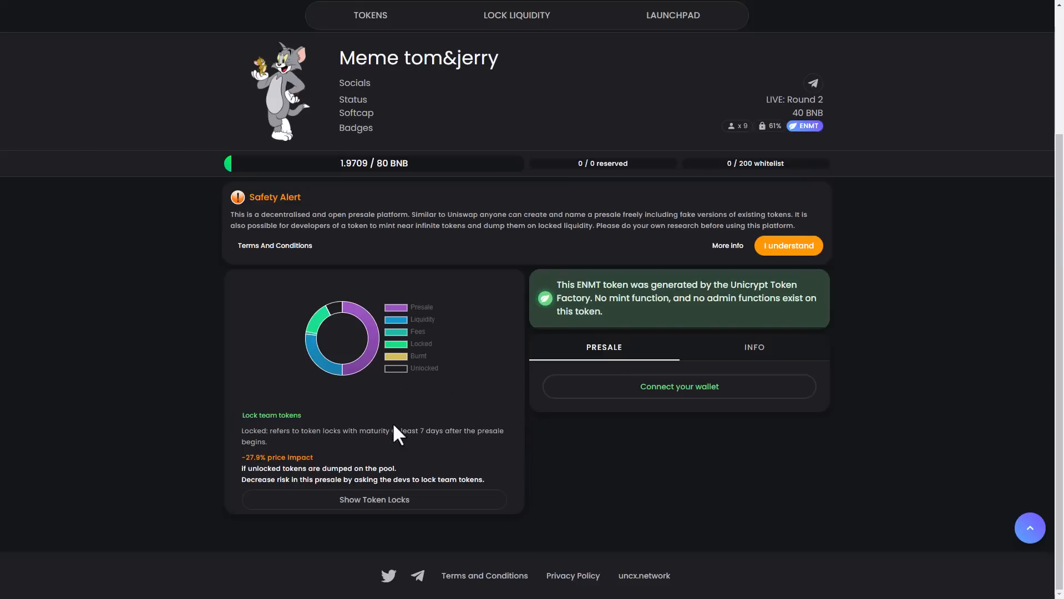
mouse_move(438, 423)
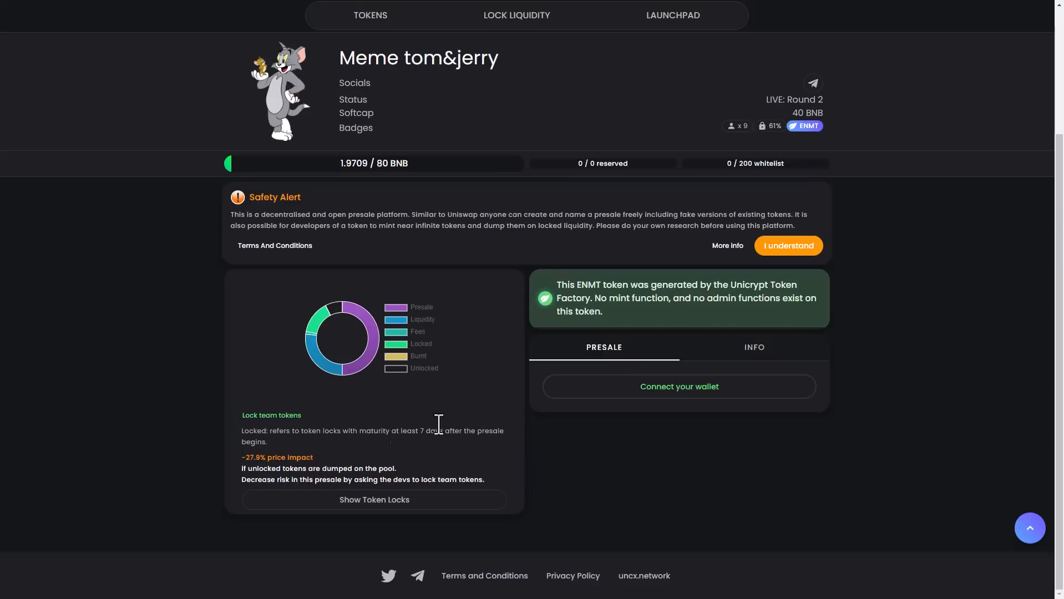
click(754, 347)
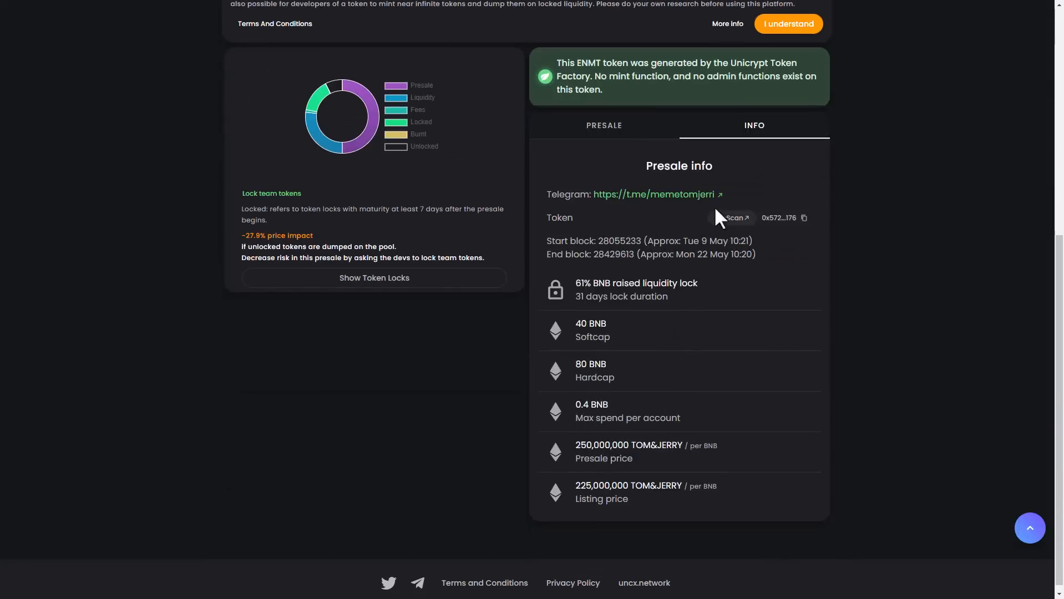
View the project's Telegram channel and return to the UNCX presale page.
click(651, 194)
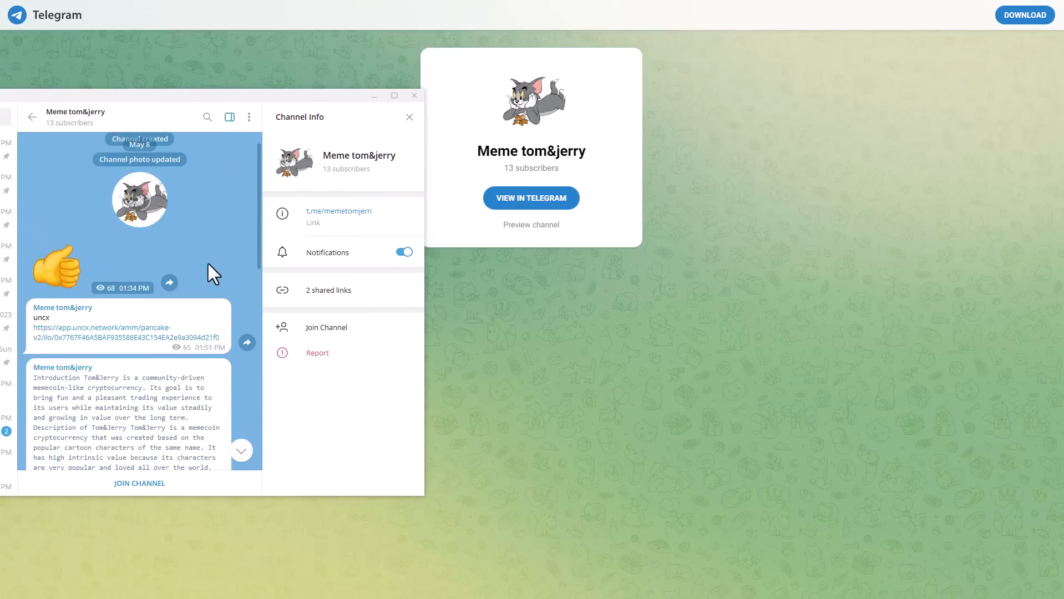
click(414, 95)
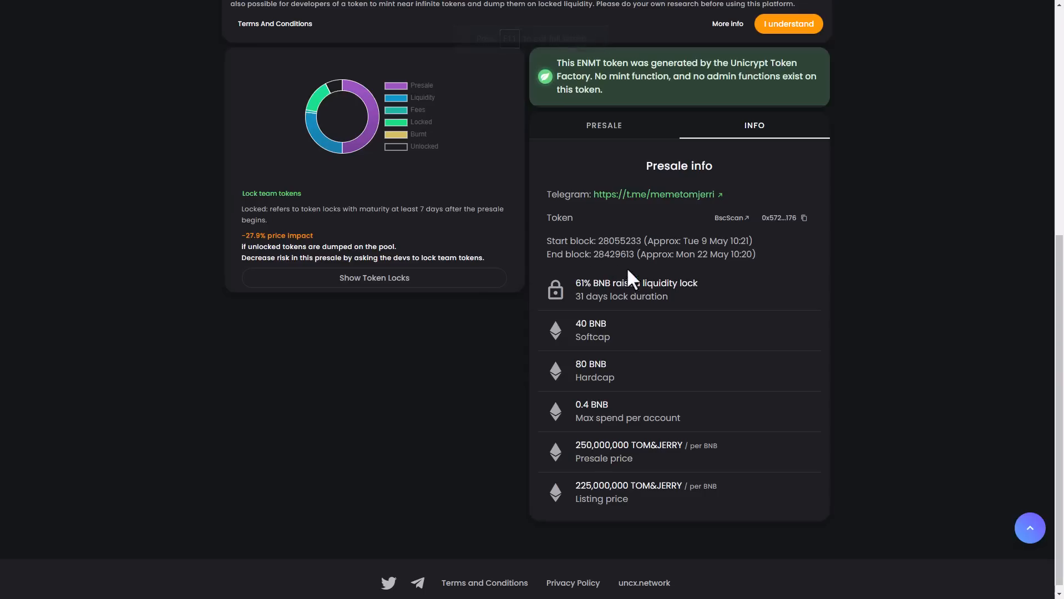
mouse_move(593, 360)
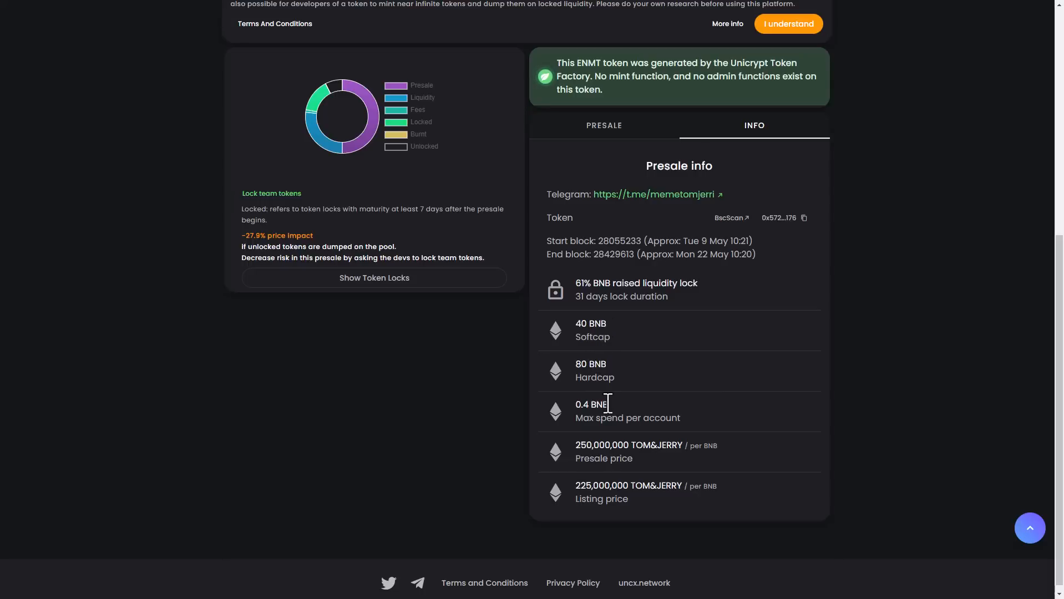
mouse_move(789, 487)
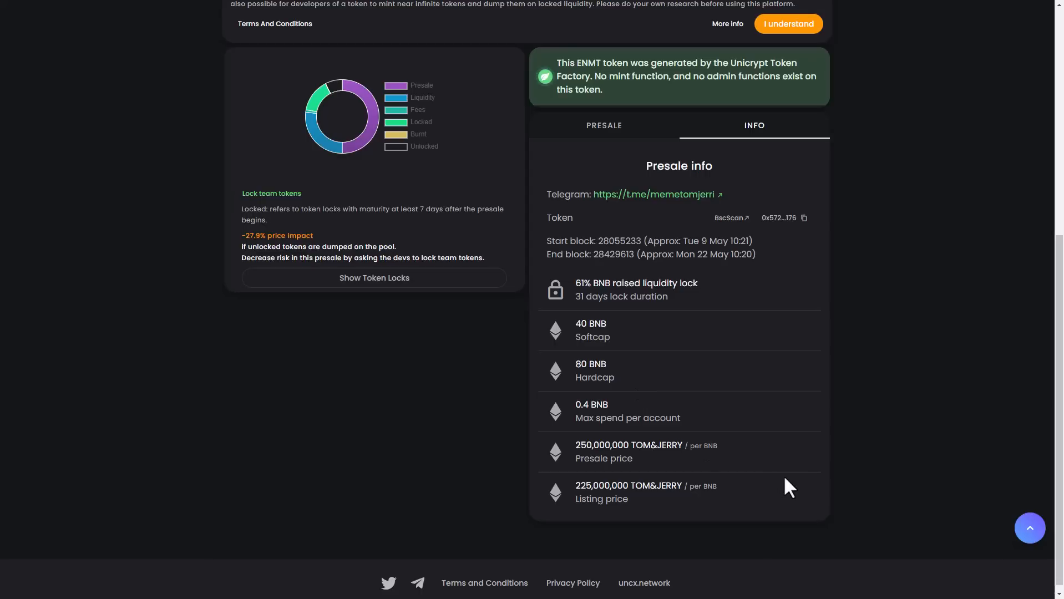
mouse_move(811, 271)
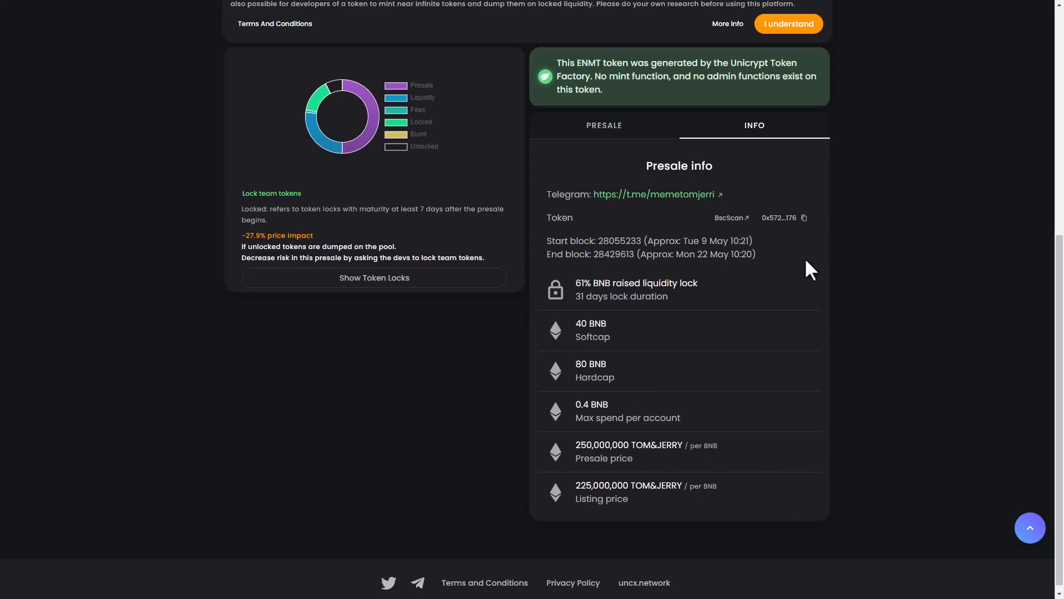
mouse_move(803, 274)
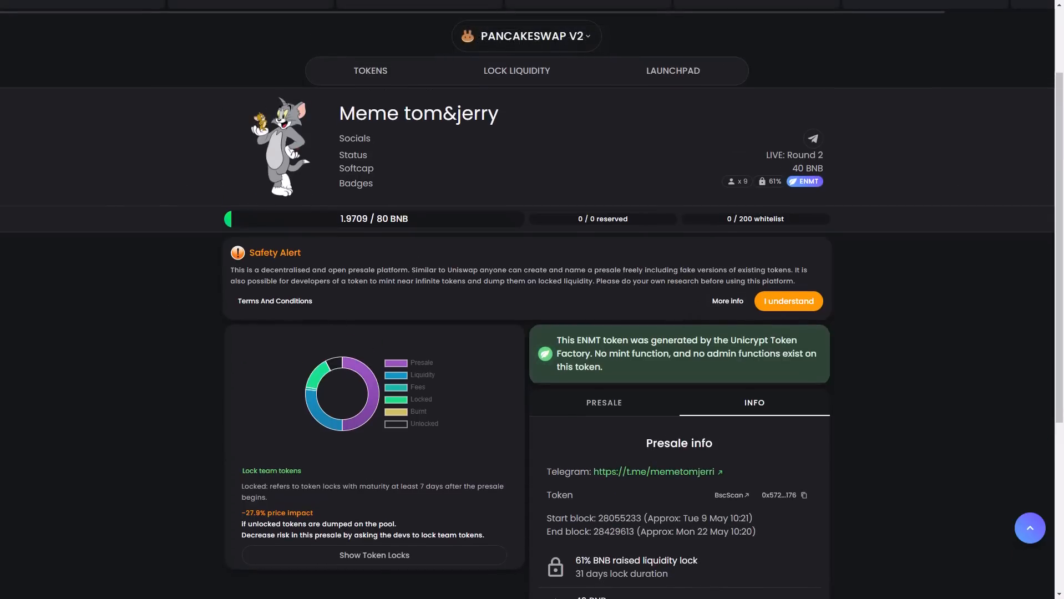
mouse_move(513, 389)
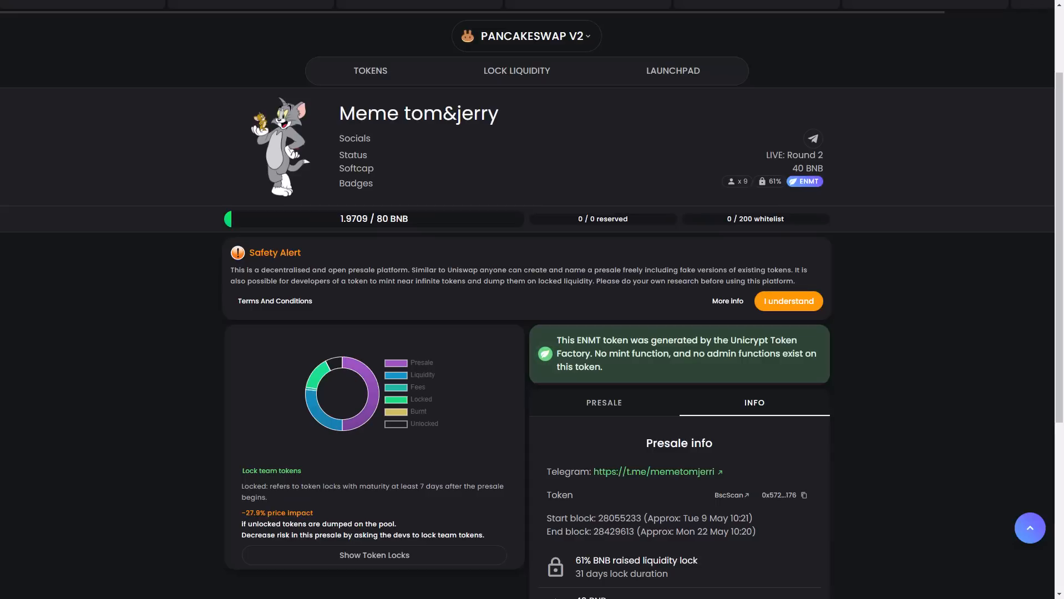
mouse_move(405, 307)
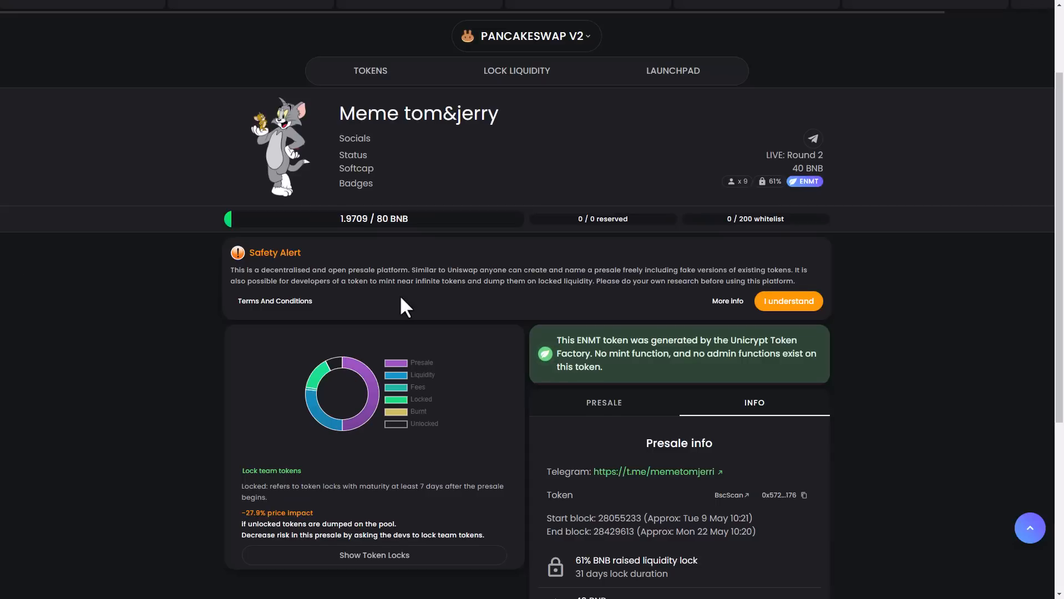
scroll(down, 3)
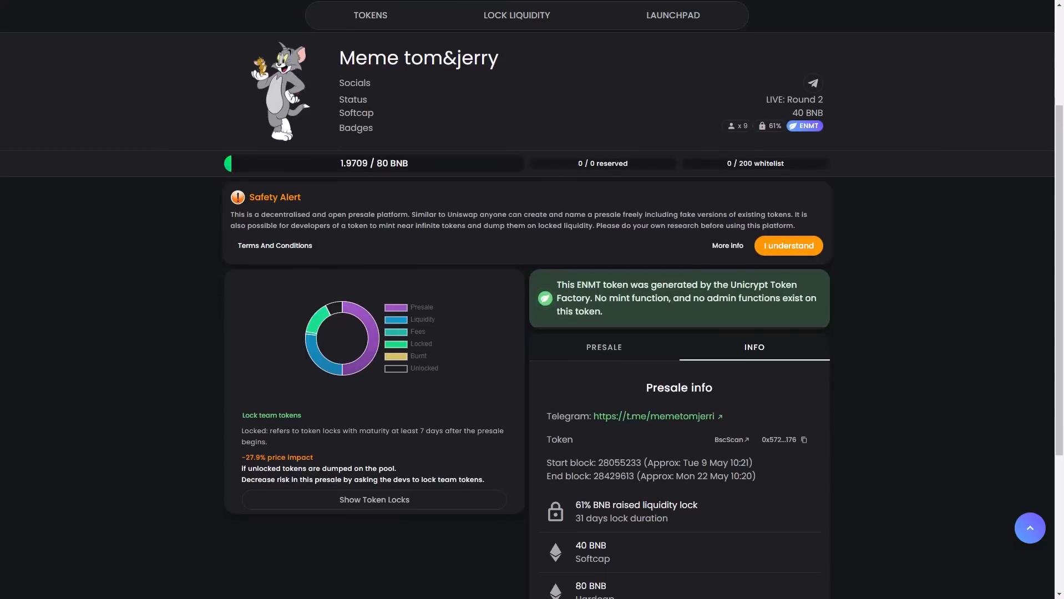